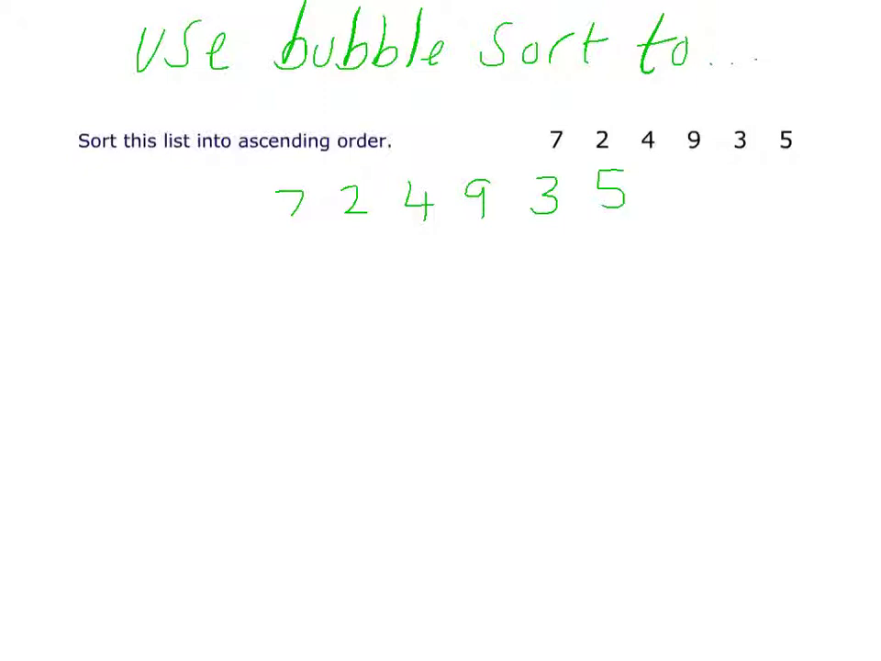
Step: Handwrite a red 2 beneath the 7 to begin the first bubble sort pass
{"action": "left_click_drag", "start_coordinate": [289, 248], "coordinate": [303, 262]}
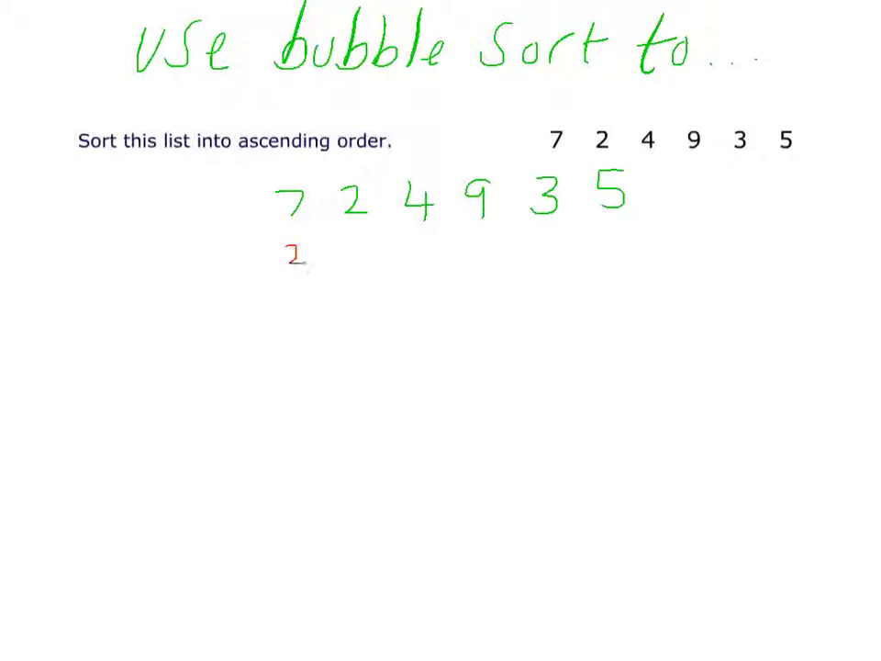